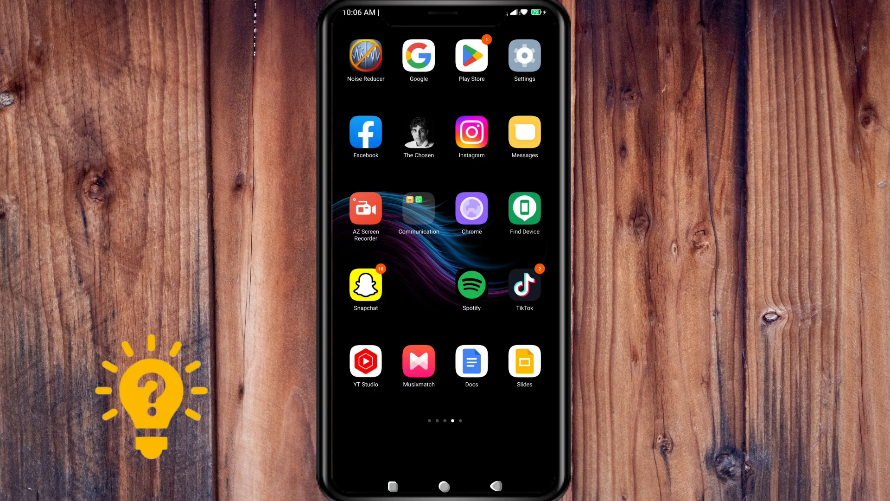
Reach Accounts & sync from Settings via Google, then Manage accounts on this device.
scroll(left, 3)
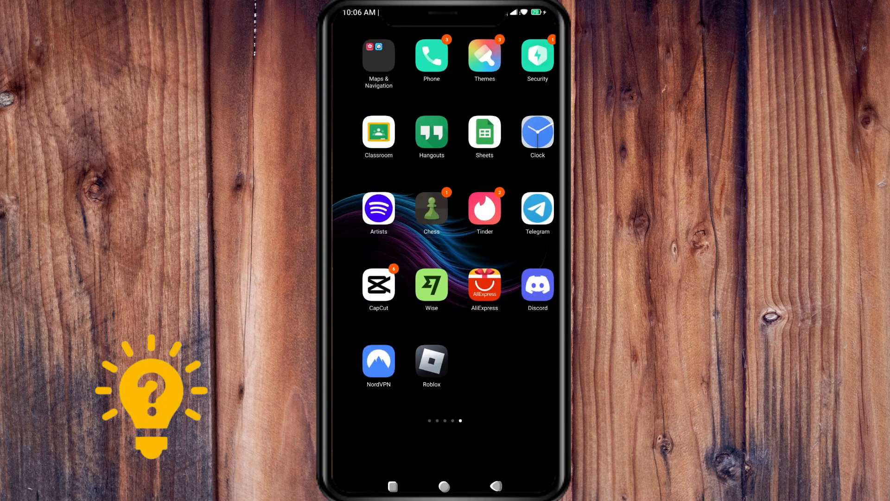
scroll(left, 3)
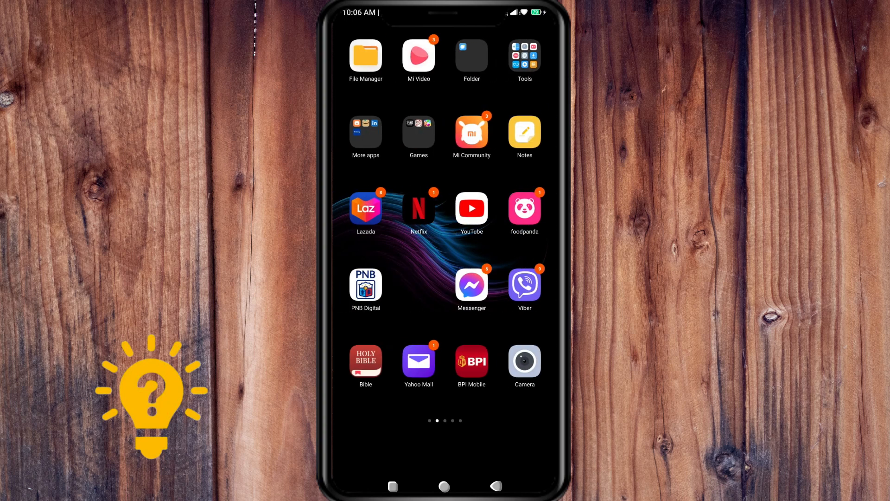
scroll(left, 3)
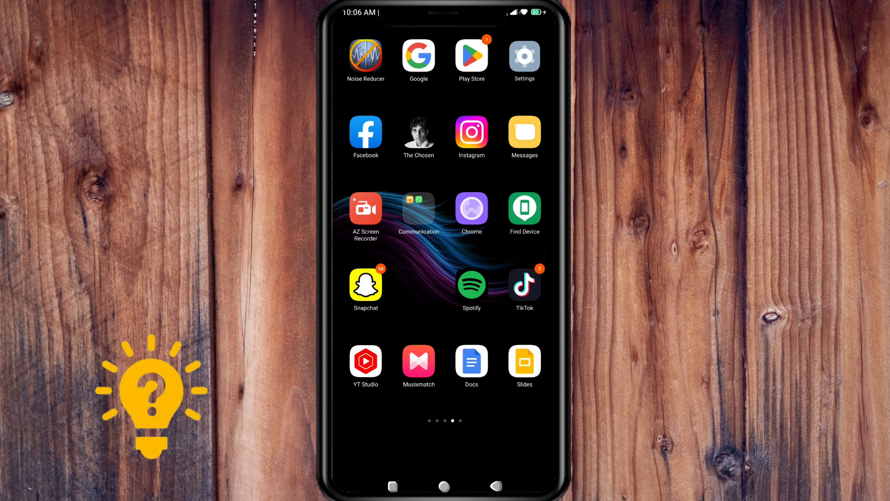
click(523, 56)
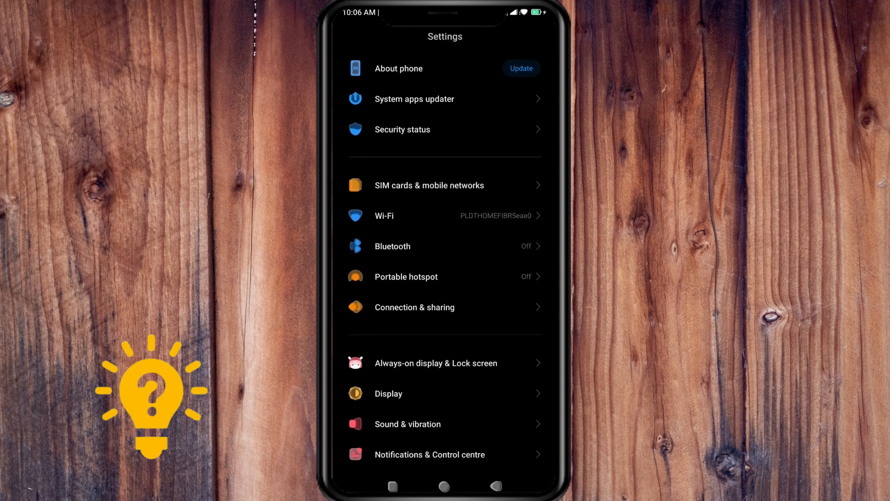
scroll(down, 3)
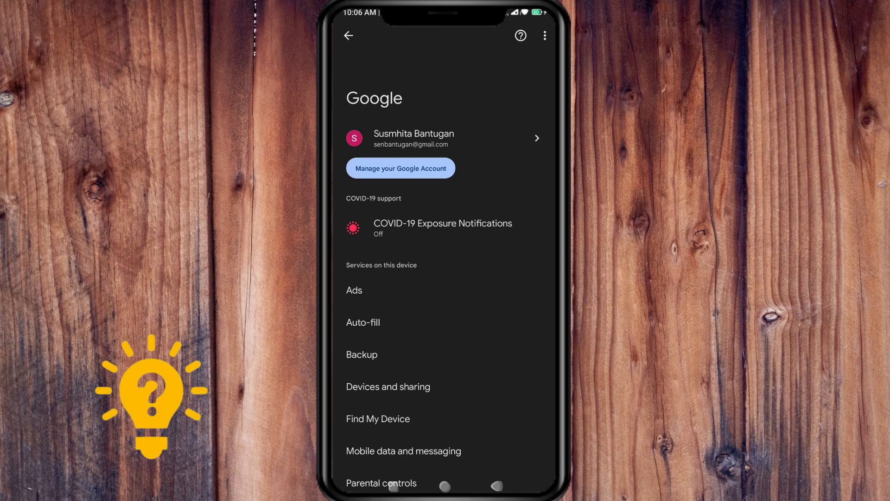
click(413, 138)
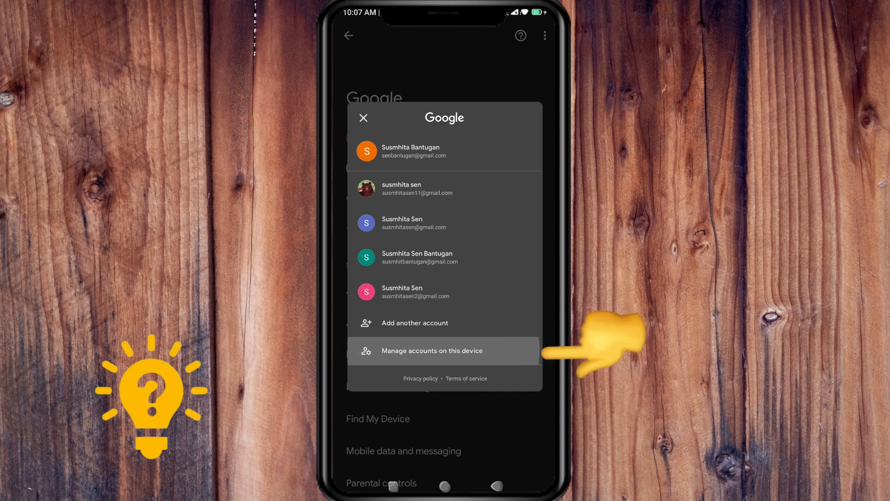
click(431, 350)
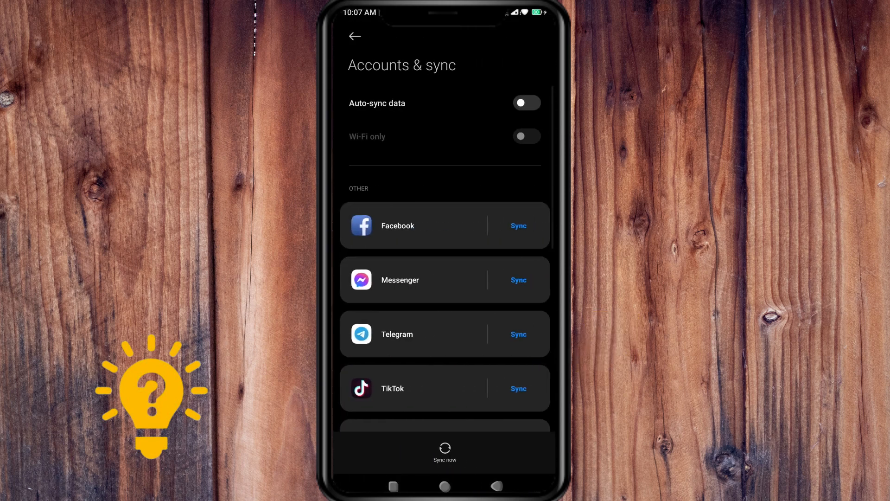
Show the Google accounts list and view sync settings for the last account.
scroll(down, 3)
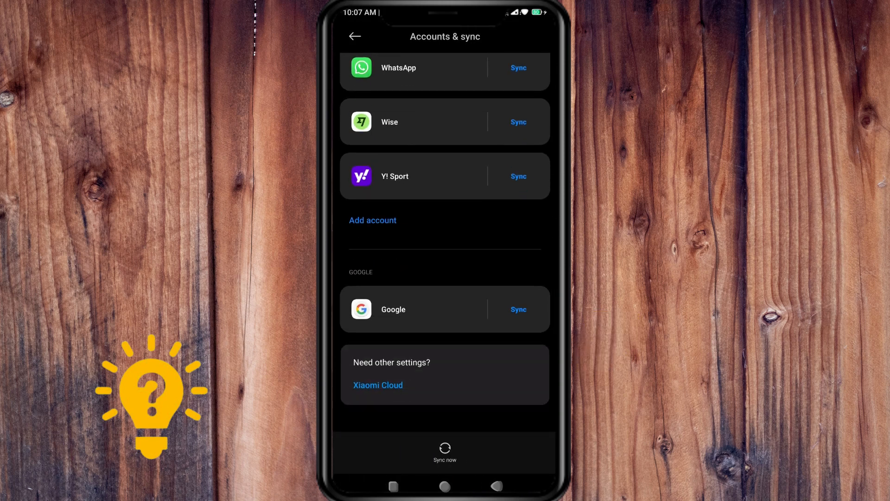
click(413, 309)
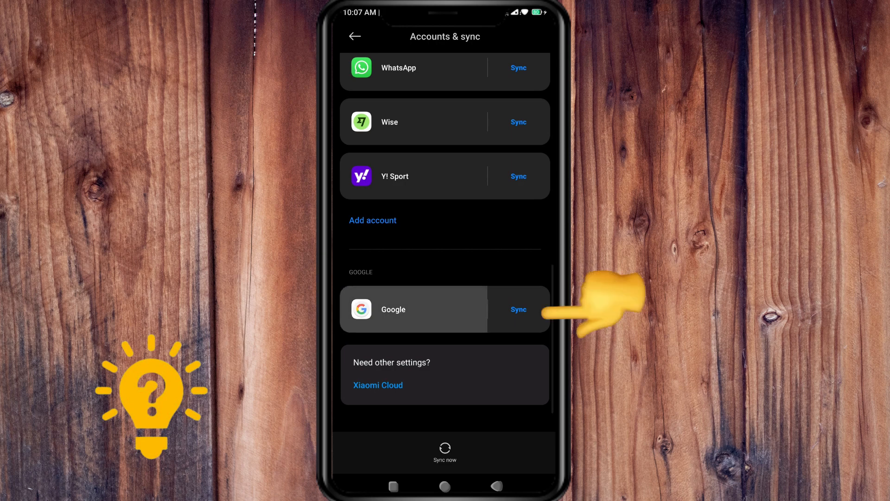
click(414, 309)
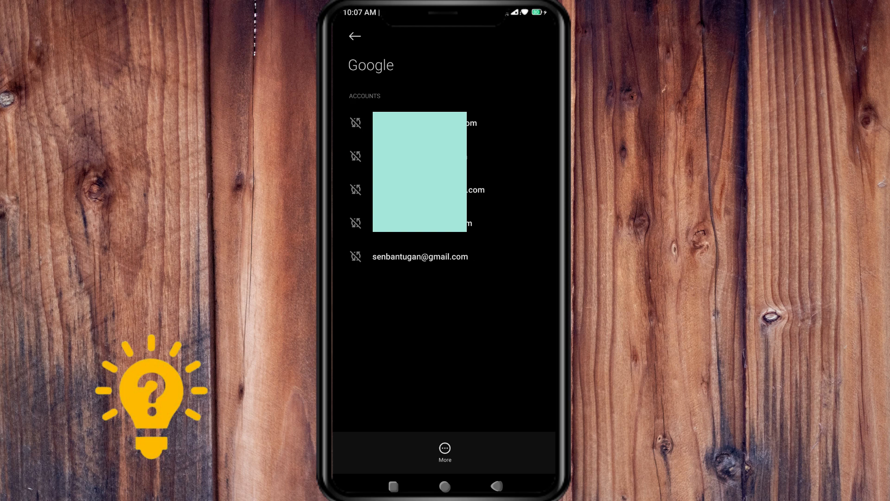
click(421, 256)
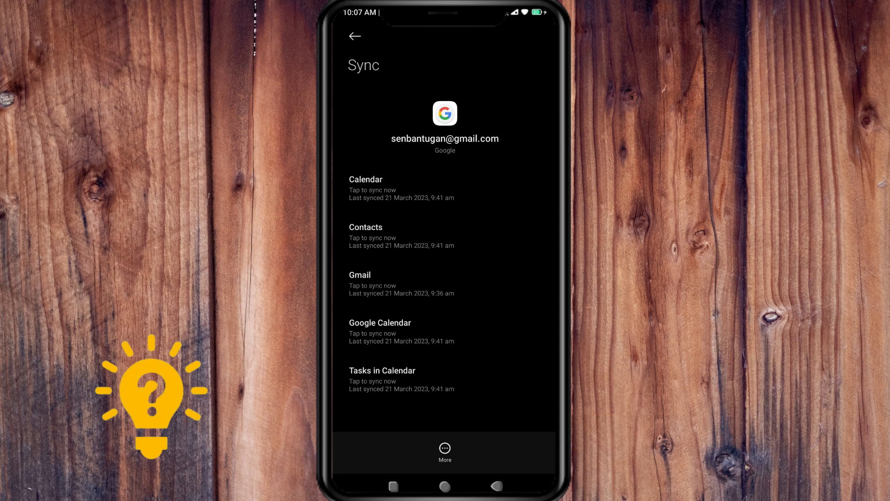
Choose Remove account under More to bring up the removal confirmation.
click(444, 451)
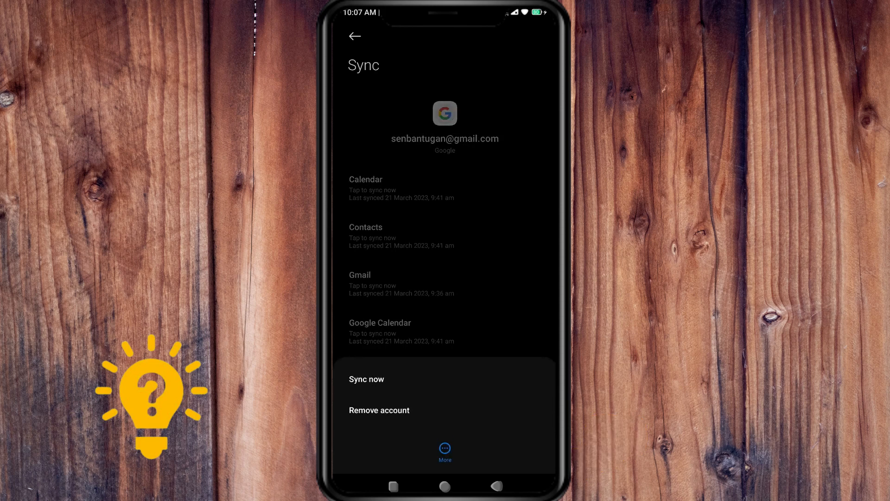
click(379, 410)
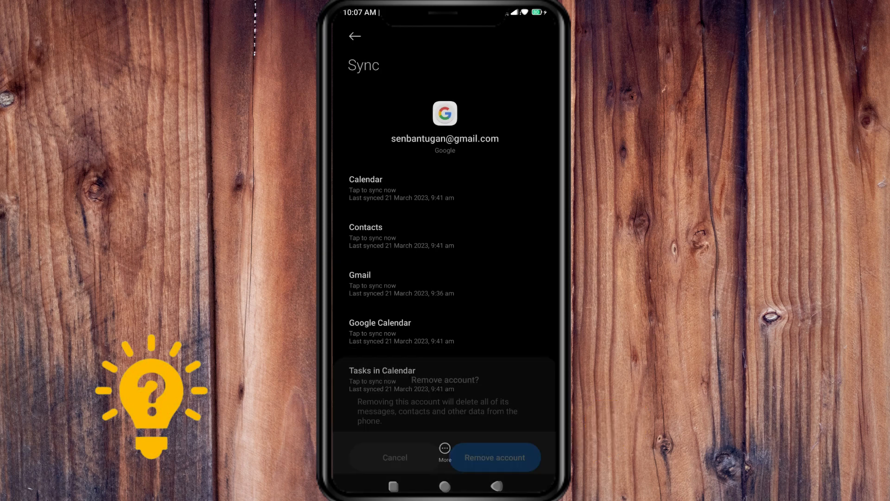
click(495, 457)
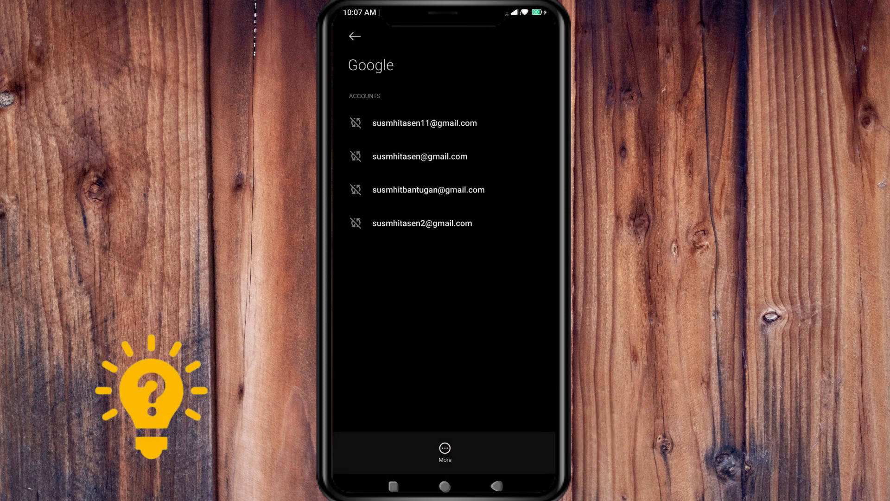
click(355, 36)
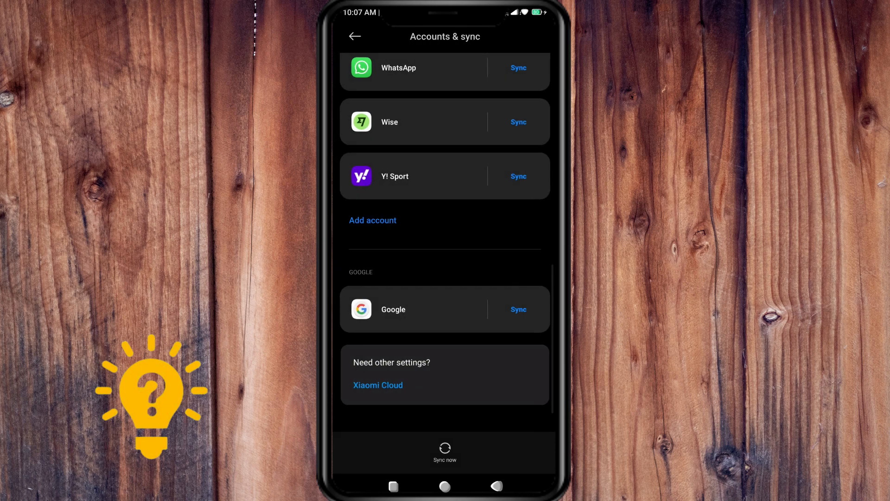
click(445, 309)
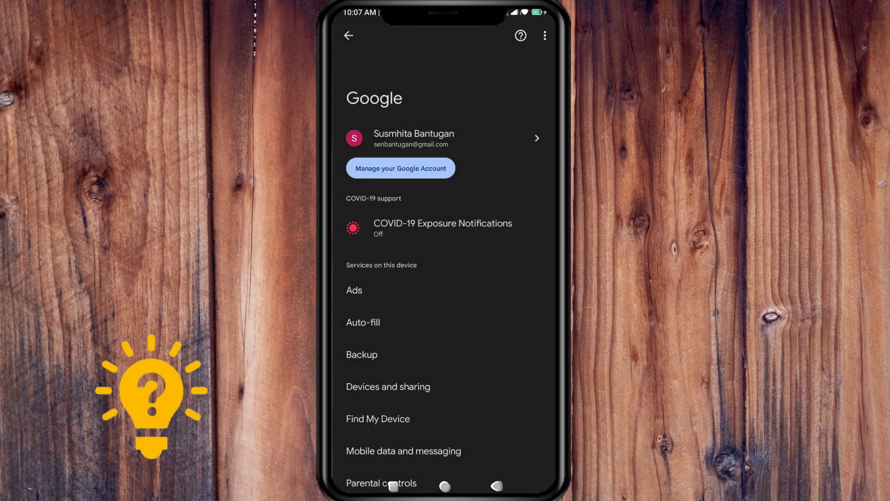
click(347, 36)
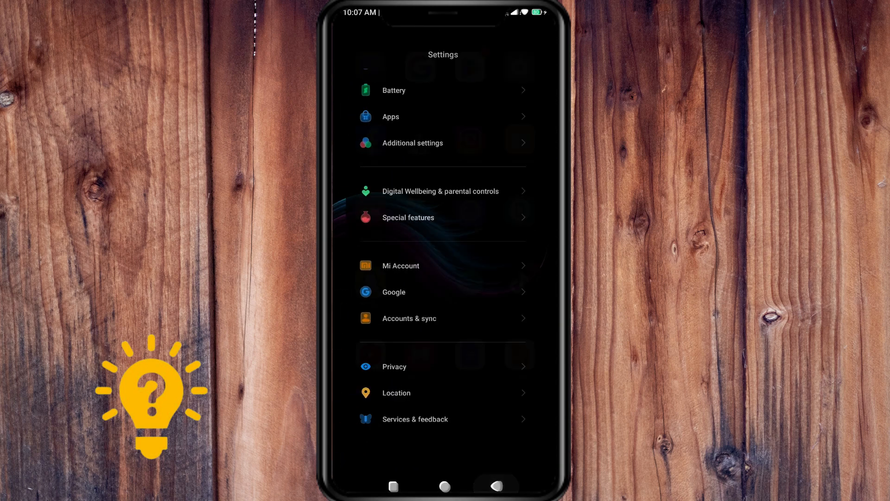